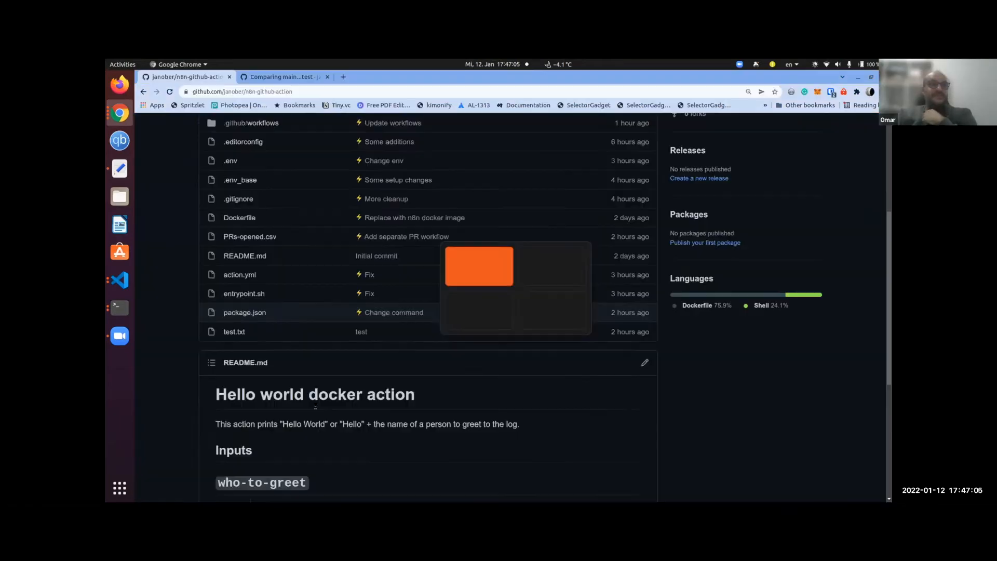
Step: Open the n8n list of saved workflows from the sidebar workflow menu
scroll("up", 3)
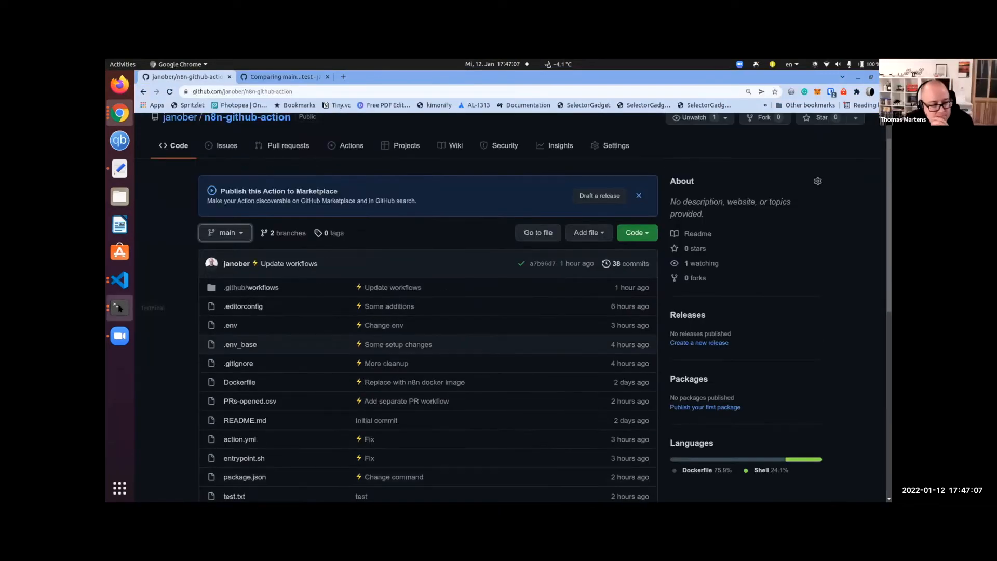
left_click(119, 308)
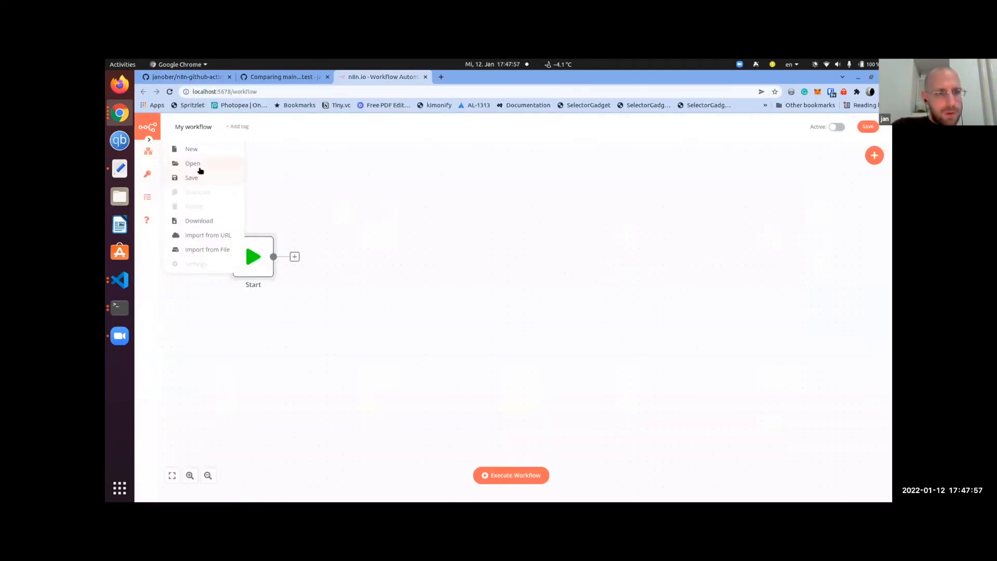
left_click(192, 164)
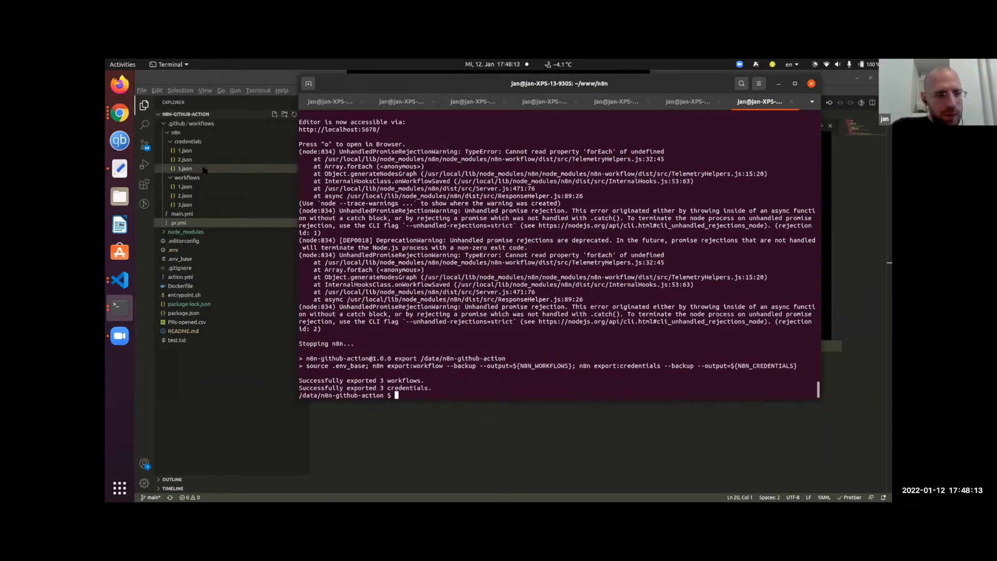
Step: Review the git diff showing workflow 3 renamed 'pr: inform new', stage 3.json, and exit the container
type("git status")
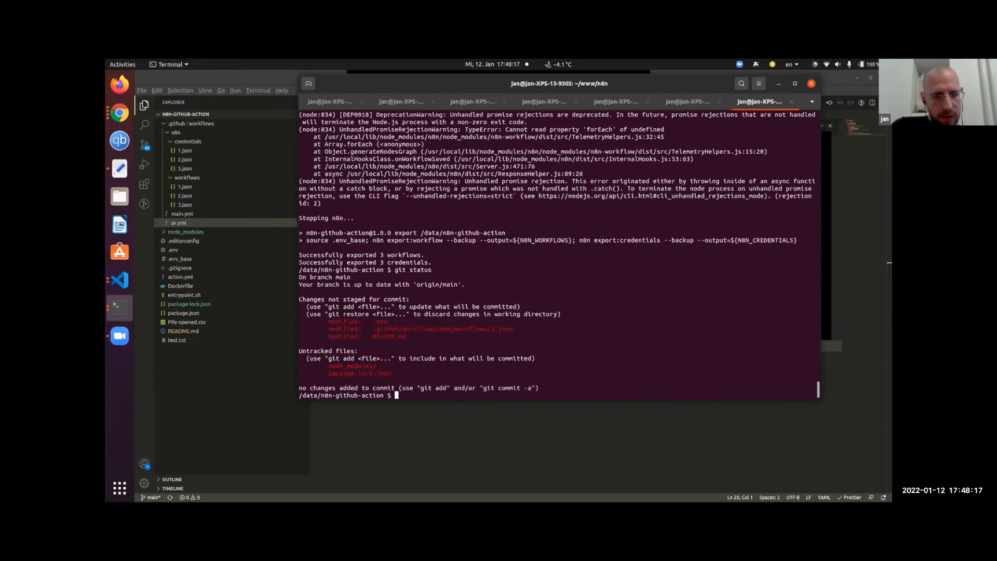
type("git di")
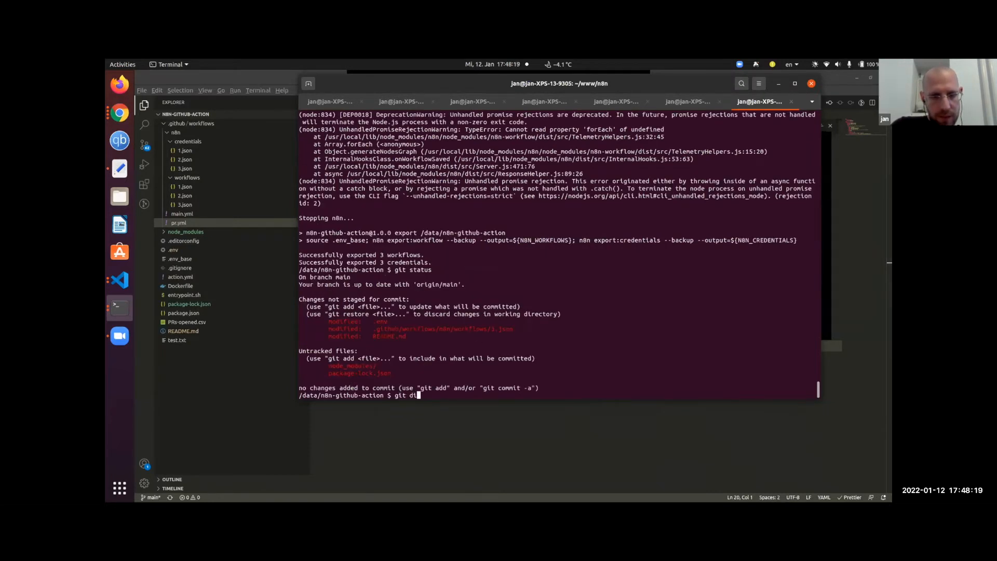
key("Return")
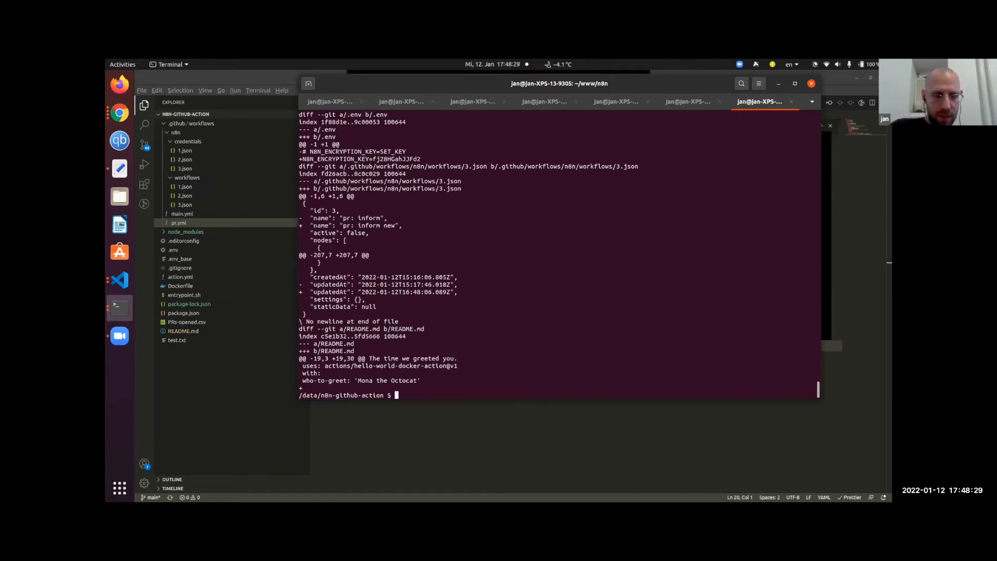
type("git pus")
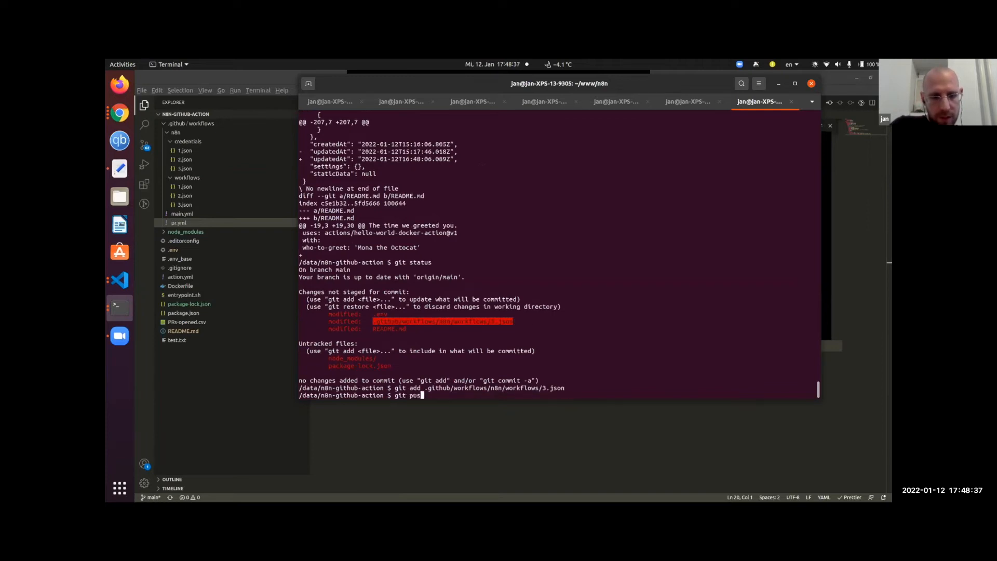
key("Return")
type("go")
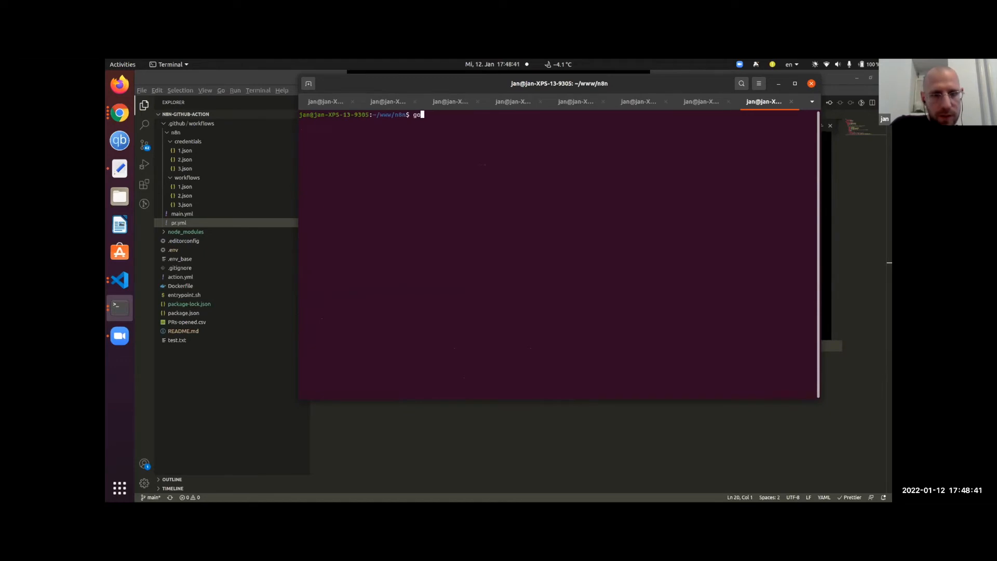
Step: Commit 3.json in n8n-github-action with message 'whatever' and push, checking the Actions runs list
type("cd n8n-github-action/")
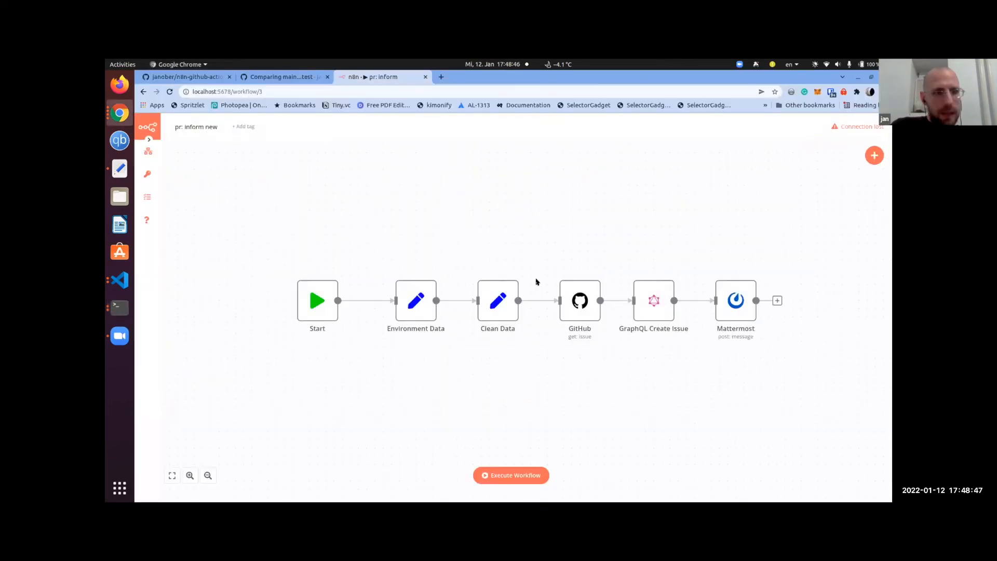
left_click(185, 76)
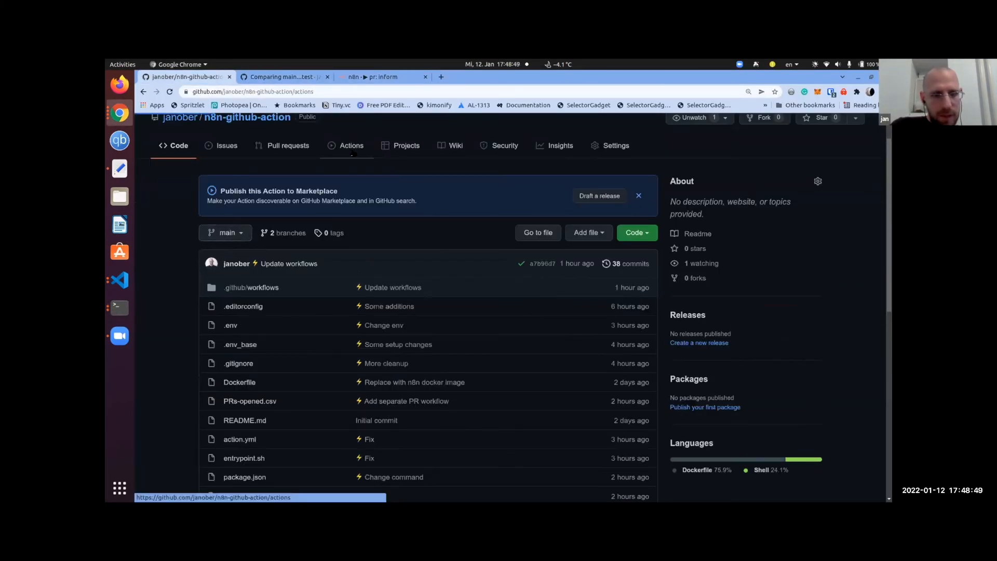
left_click(351, 145)
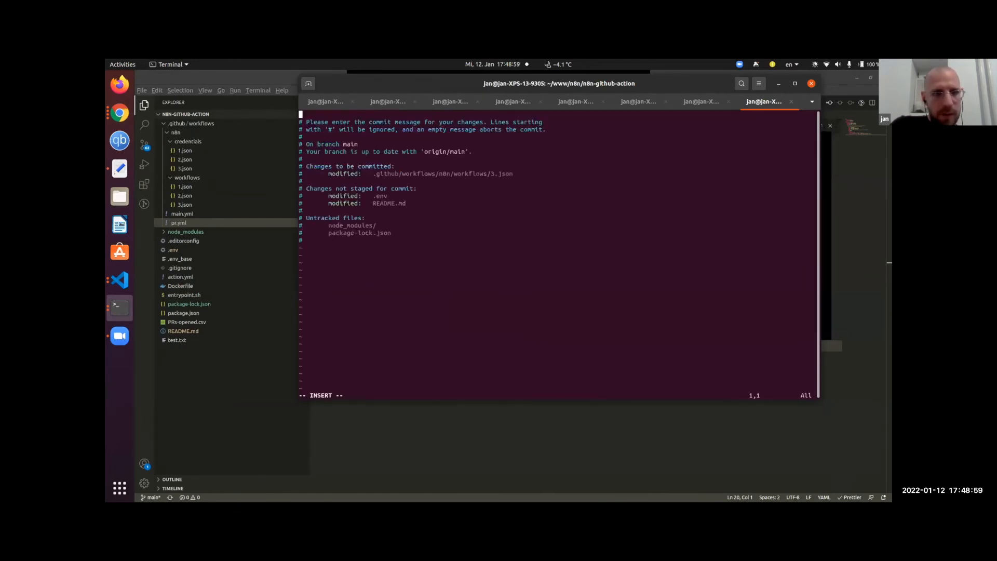
type("whate")
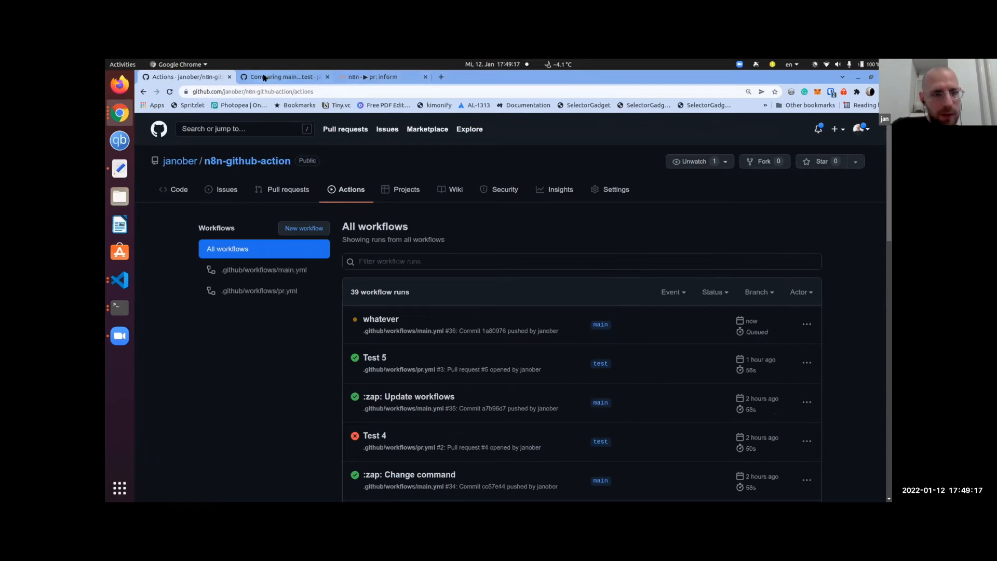
Step: Create pull request 'Test 6' (#6) merging the test branch into main
left_click(284, 76)
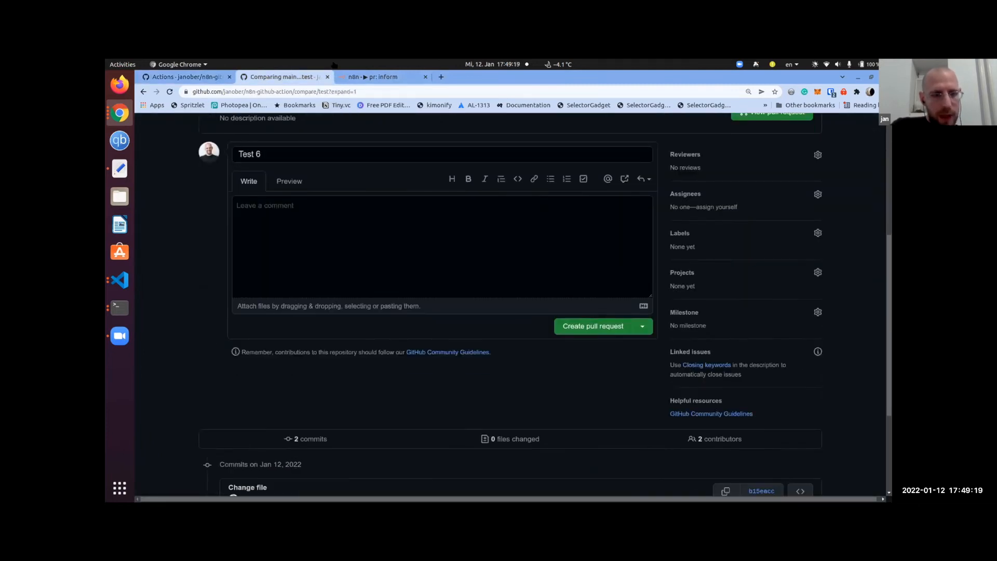
left_click(593, 326)
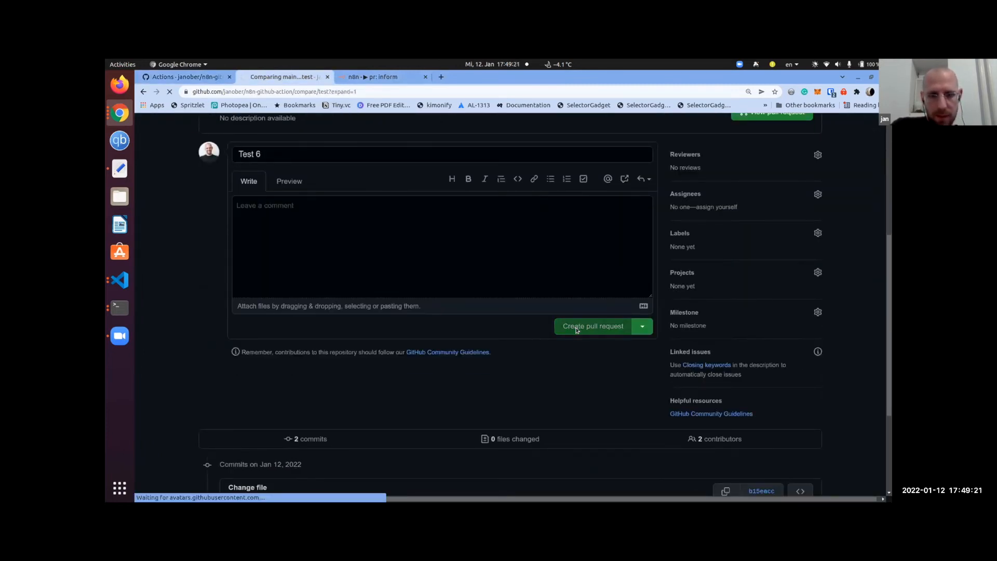
left_click(592, 326)
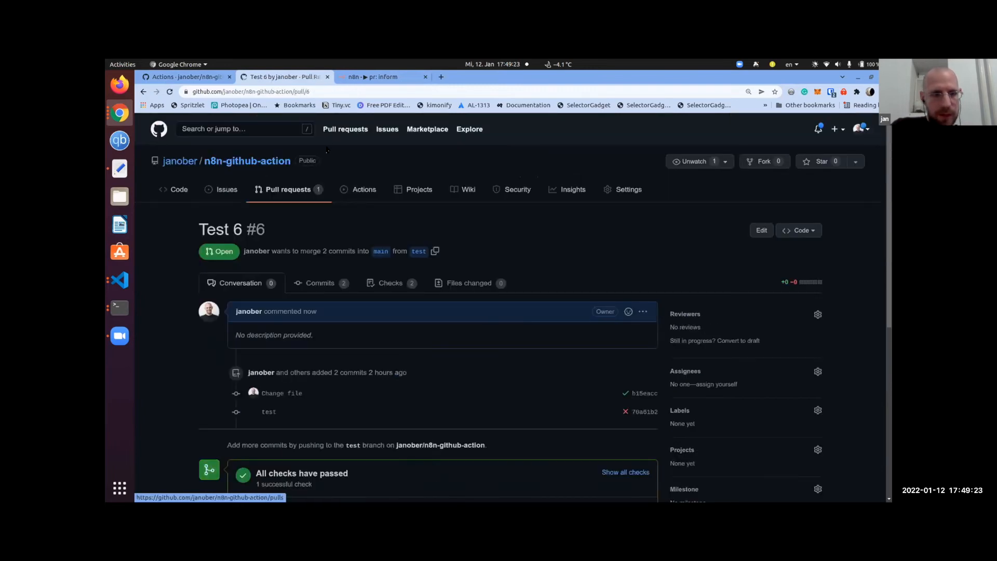
left_click(358, 189)
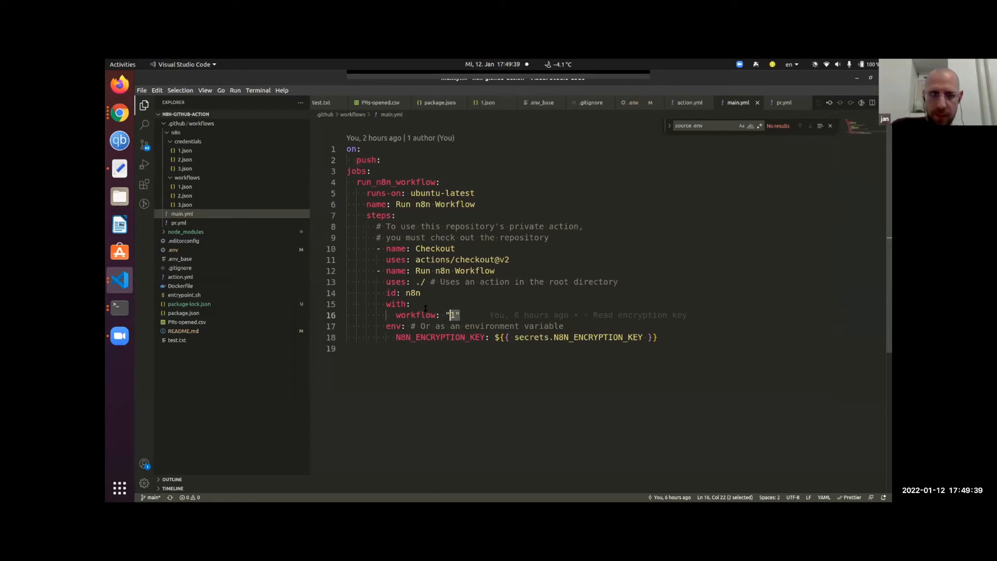
Step: Return from main.yml in VS Code to the GitHub Actions runs list in Chrome
left_click(179, 223)
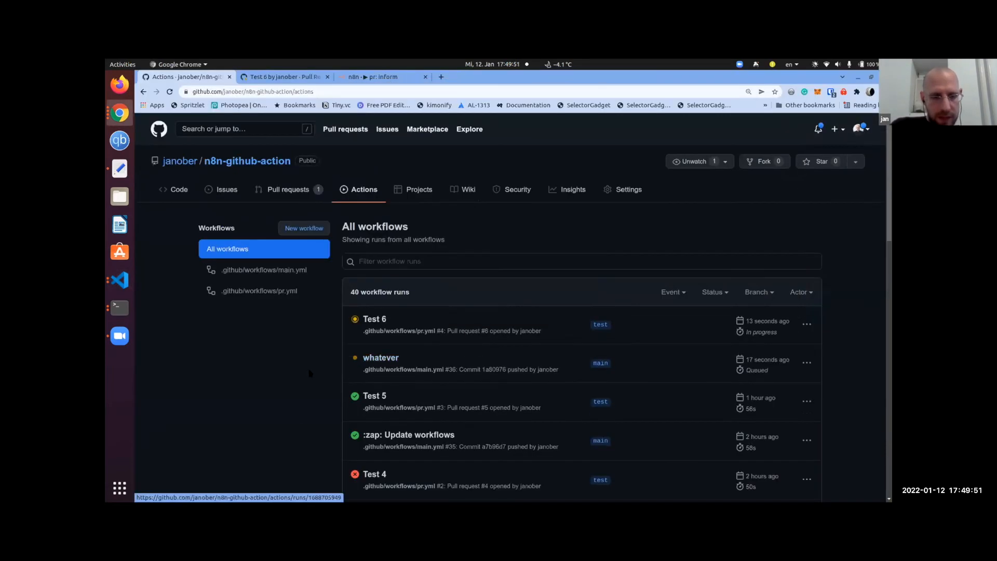
Step: Open the queued 'whatever' main.yml workflow run
left_click(380, 357)
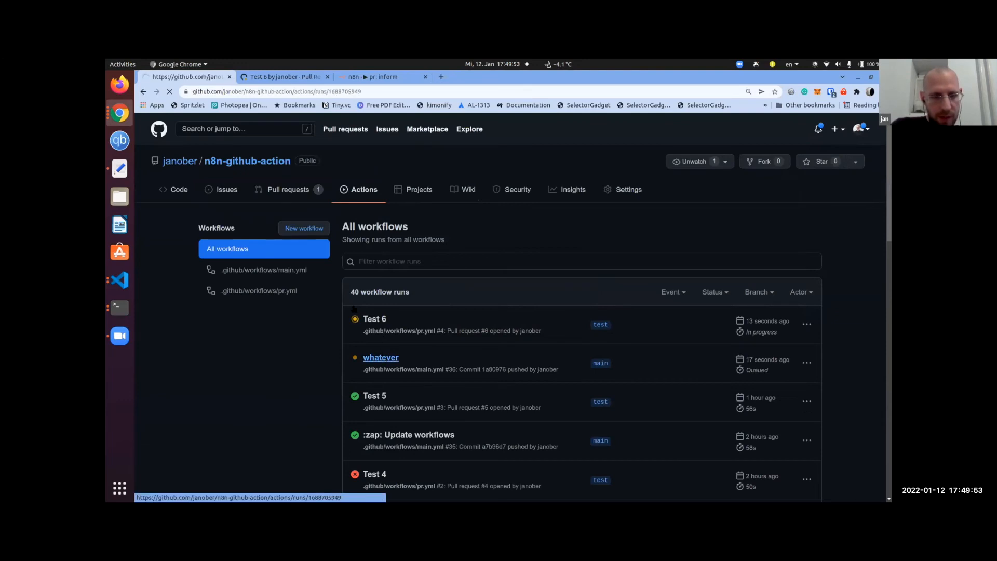
left_click(380, 358)
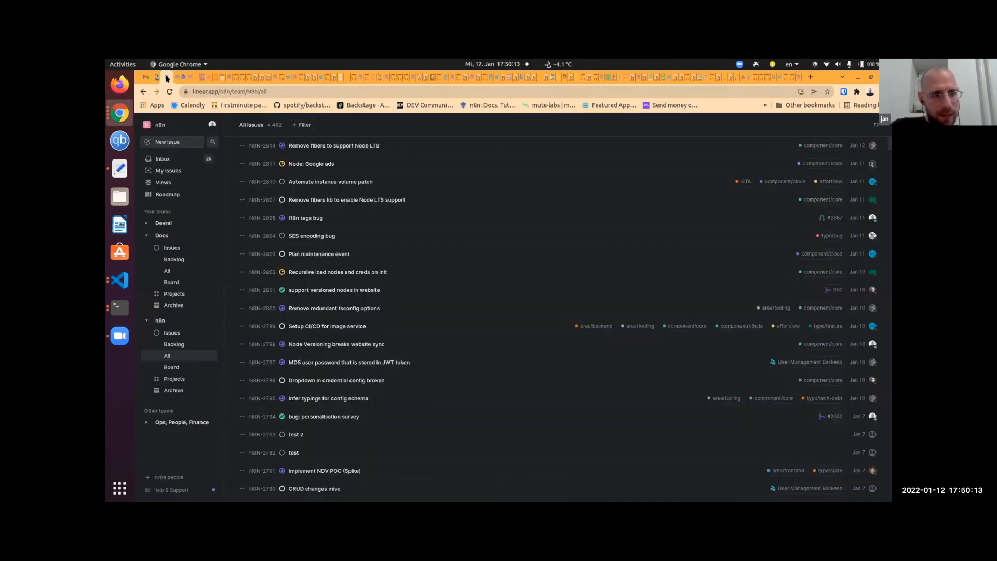
mouse_move(315, 184)
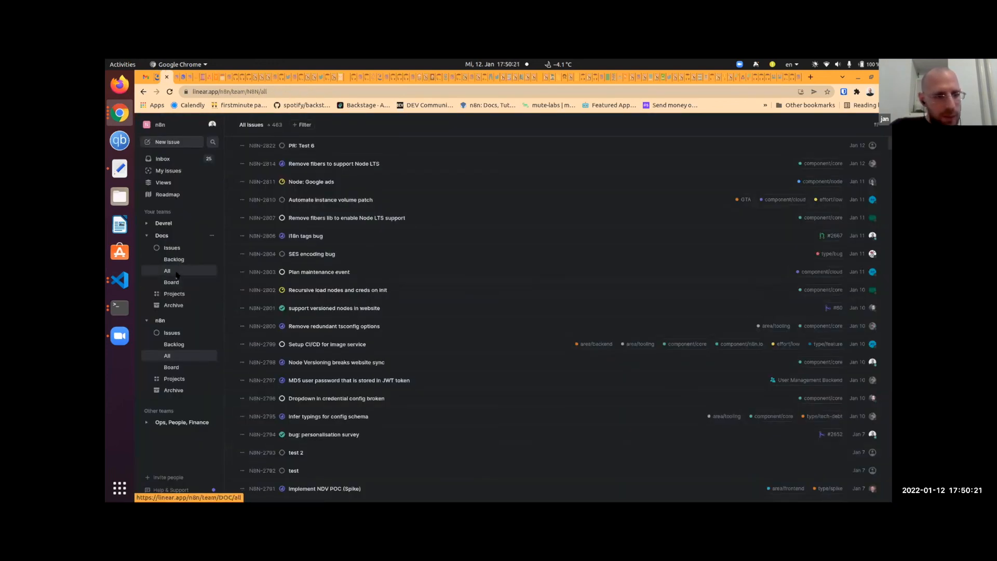
Step: Browse Docs then n8n team issues in Linear and open the 'PR: Test 6' issue
left_click(167, 270)
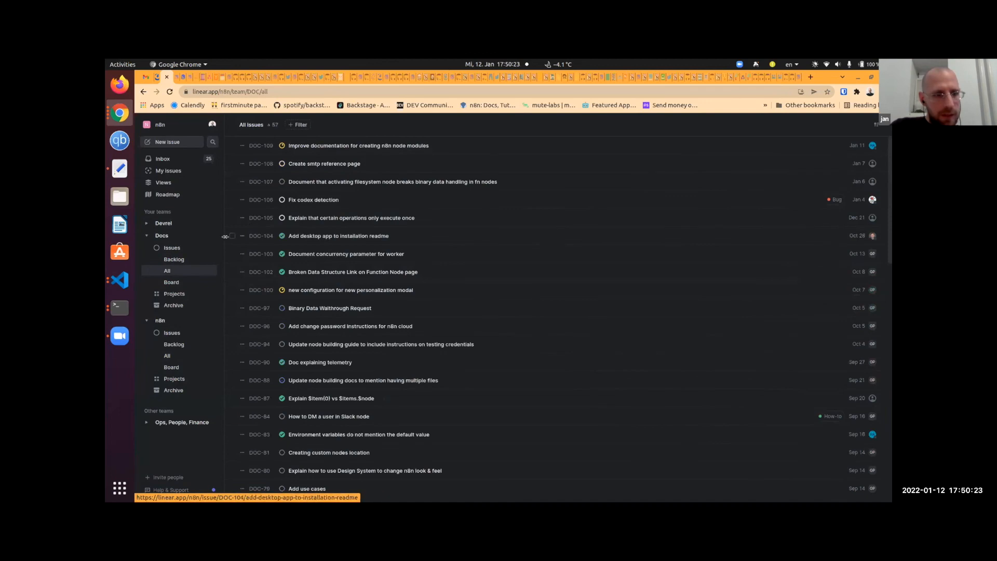
mouse_move(174, 260)
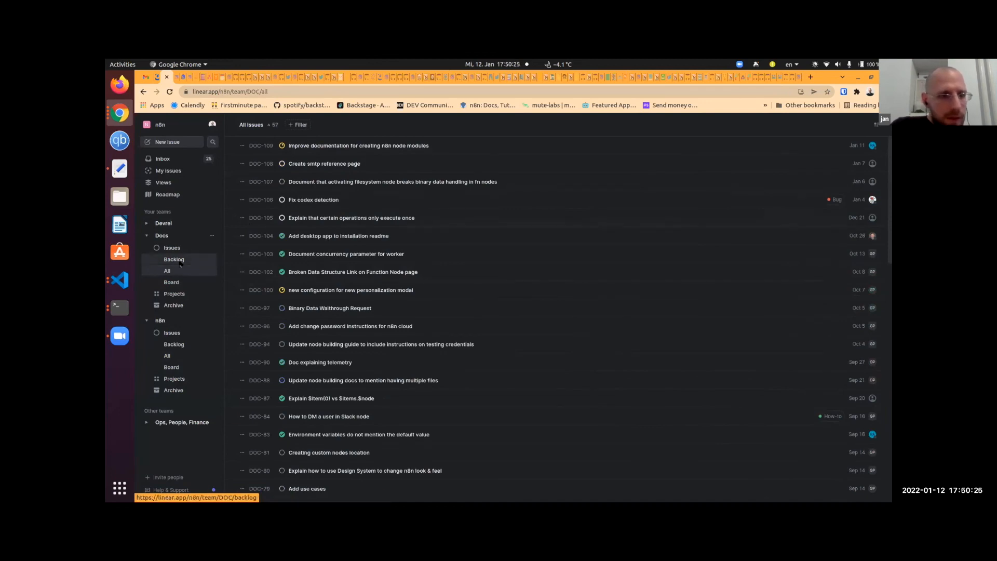
left_click(166, 355)
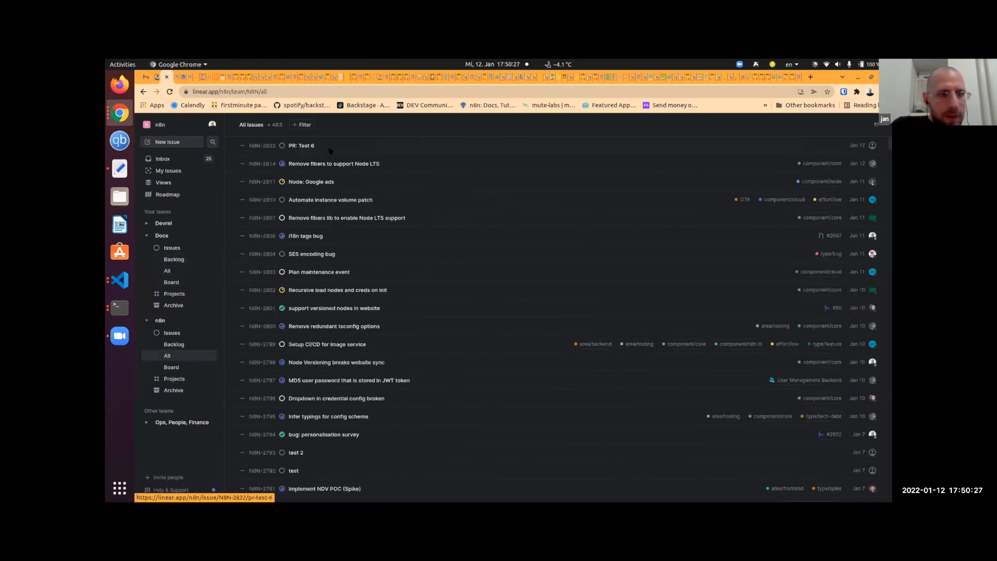
left_click(302, 145)
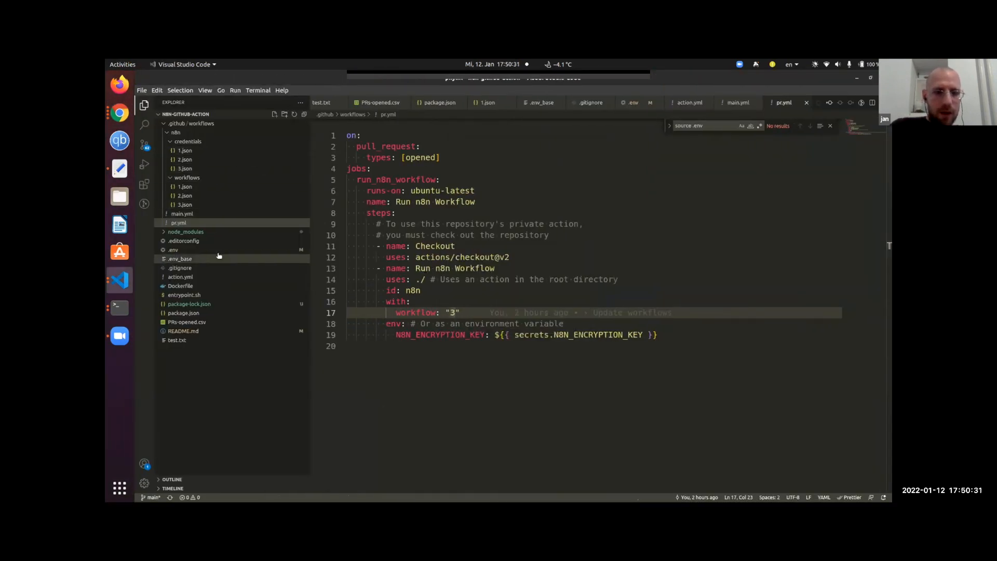
mouse_move(180, 286)
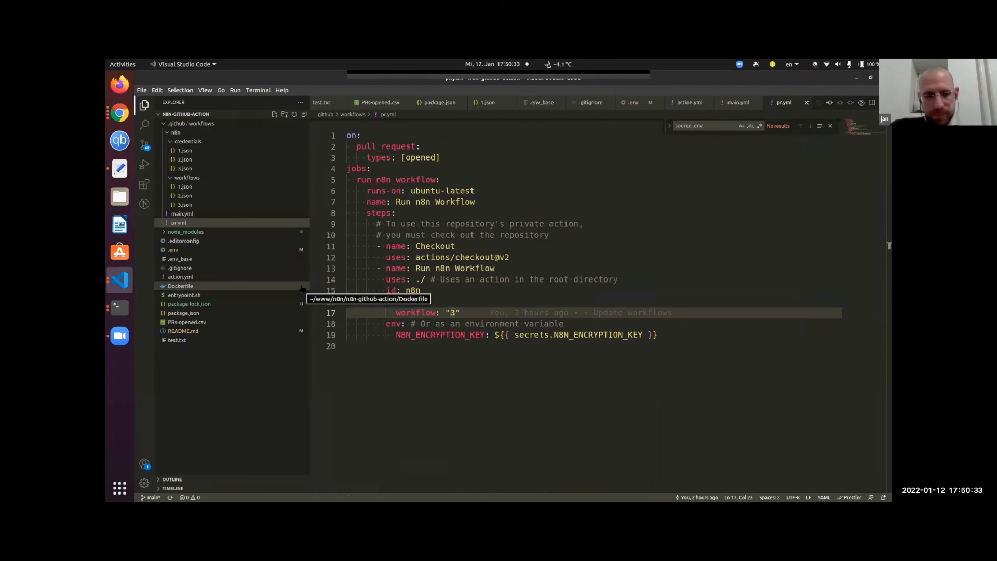